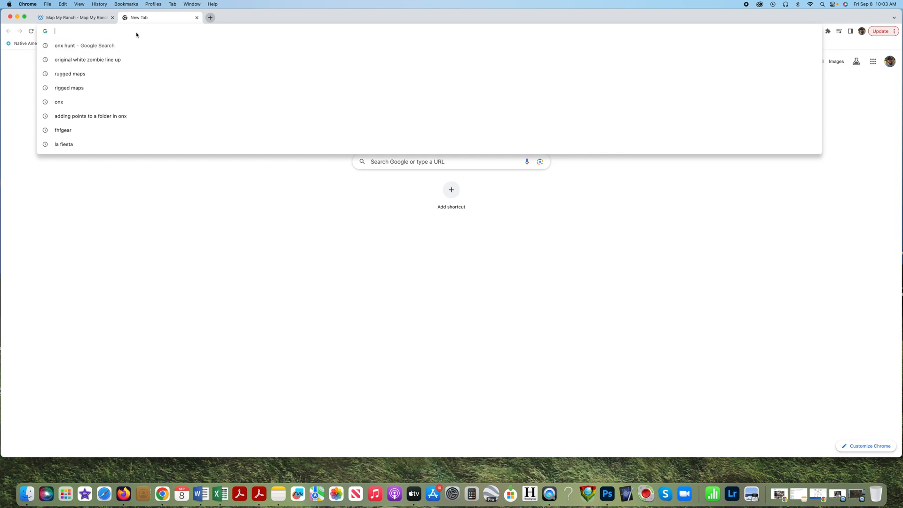
Search 'onx hunt' in a new tab and go to webmap.onxmaps.com
type("onx hunt")
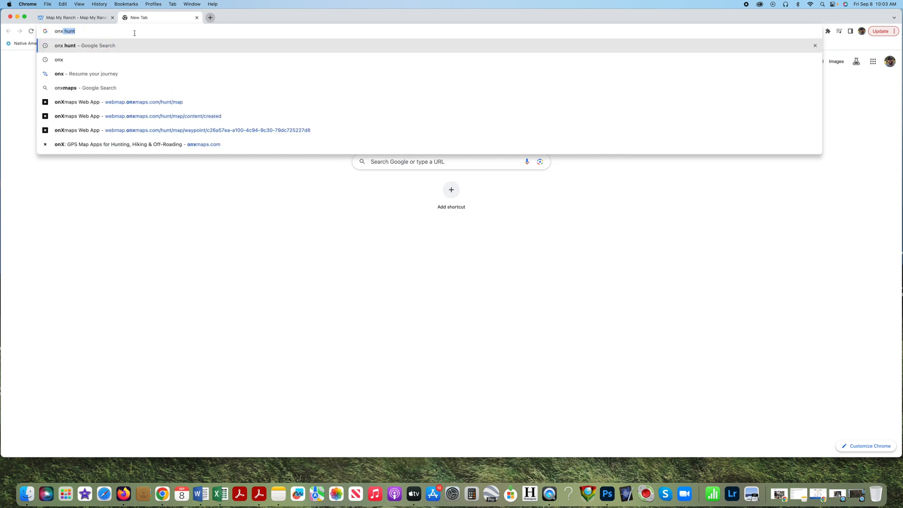
left_click(143, 101)
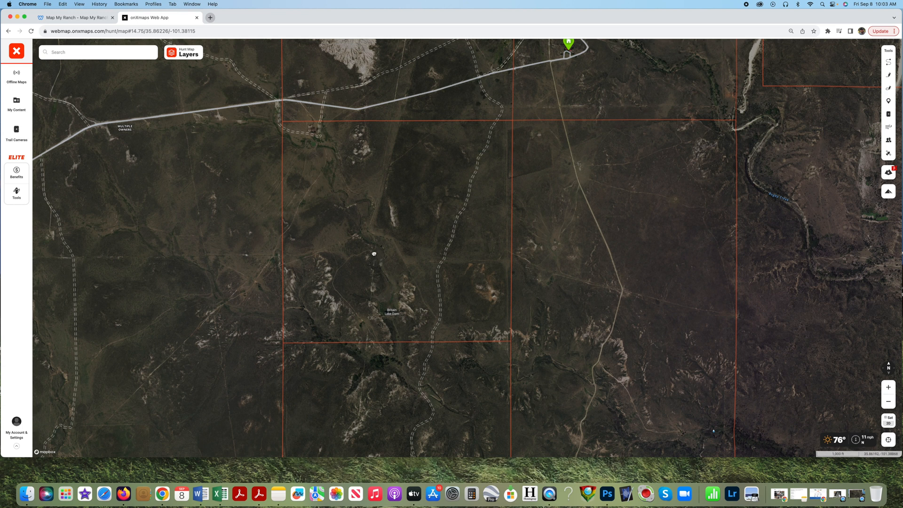
Save a Tree Stand waypoint named Bob's Stand with note 'Bob's Stand' near the map centre
left_click(373, 253)
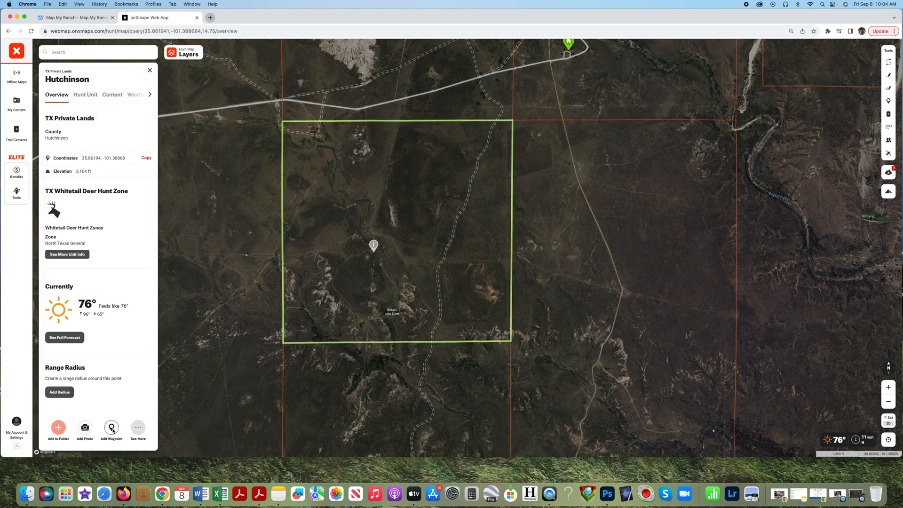
left_click(111, 428)
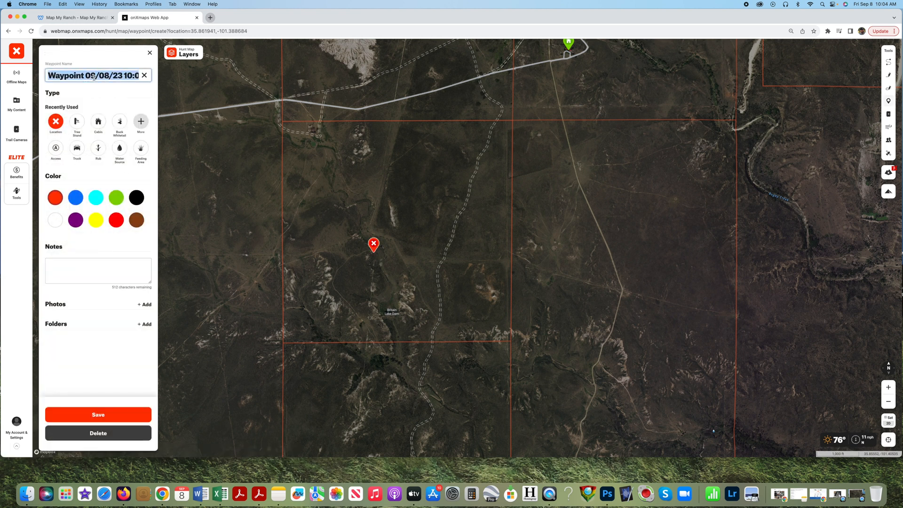
type("Bob's Stand")
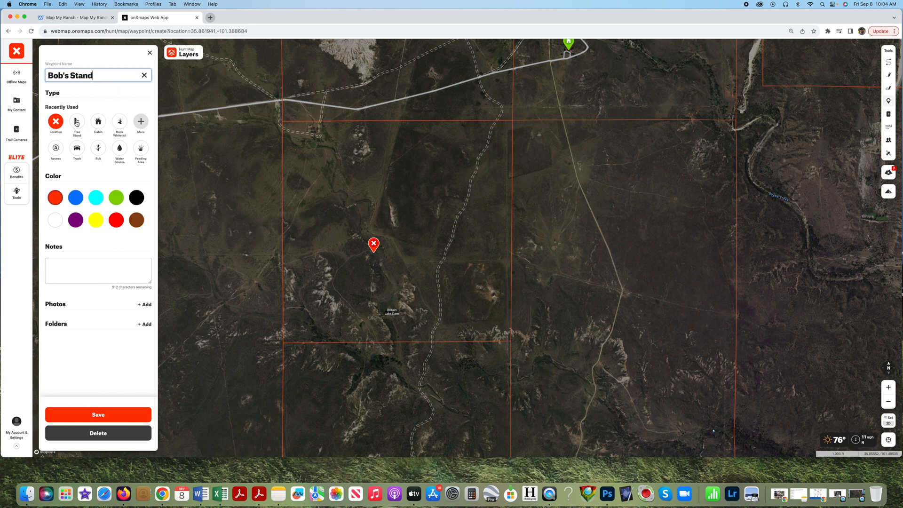
left_click(76, 121)
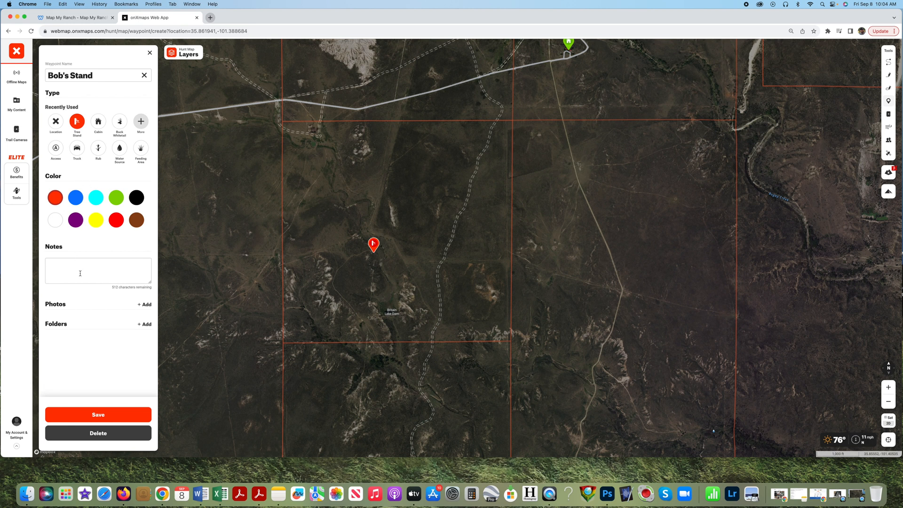
type("Bob's")
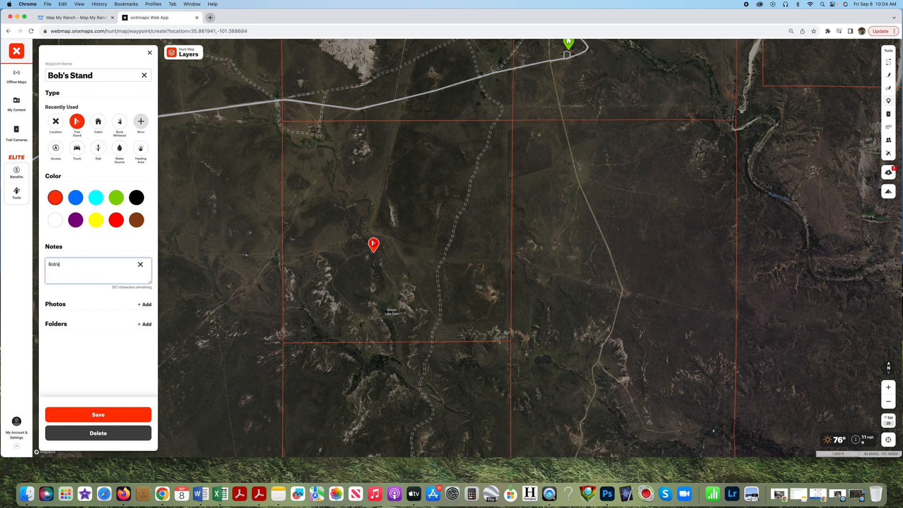
type("Stand")
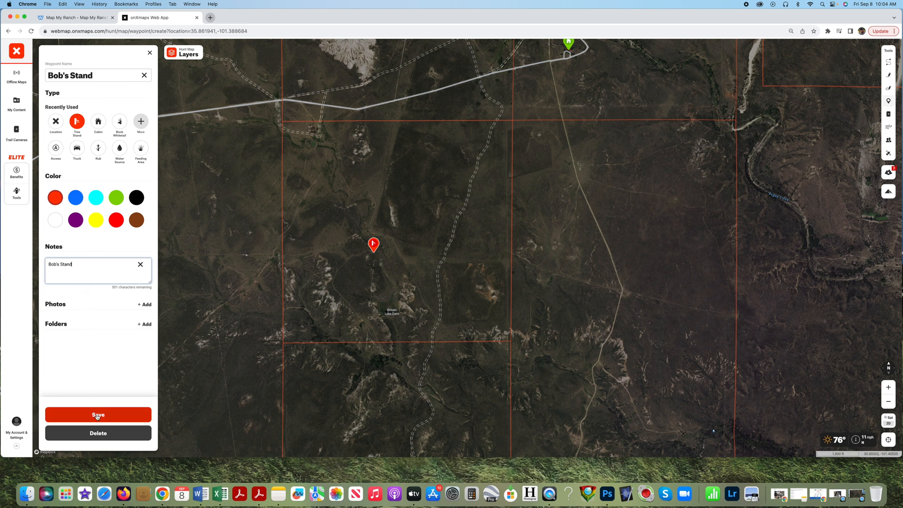
left_click(98, 415)
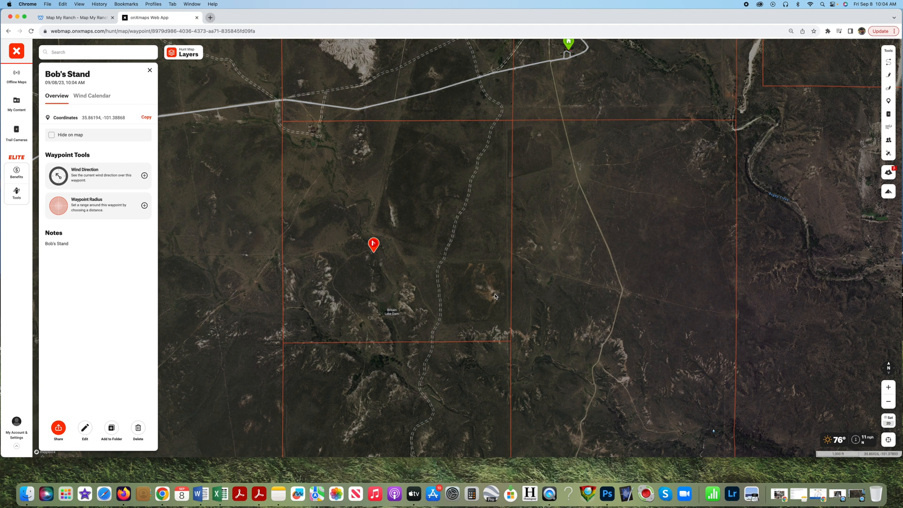
Save a yellow Cabin waypoint named Ranch HQ with note 'Ranch' southeast of Bob's Stand
left_click(492, 285)
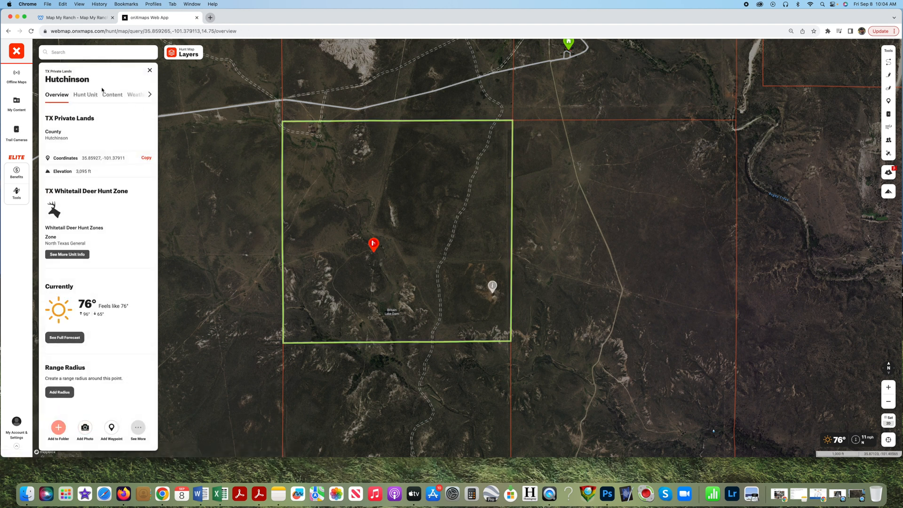
left_click(111, 427)
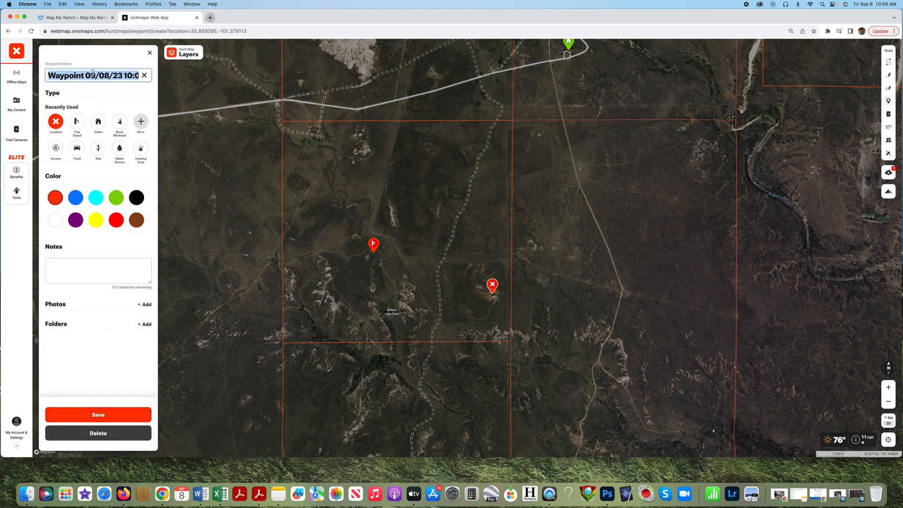
type("Ranch")
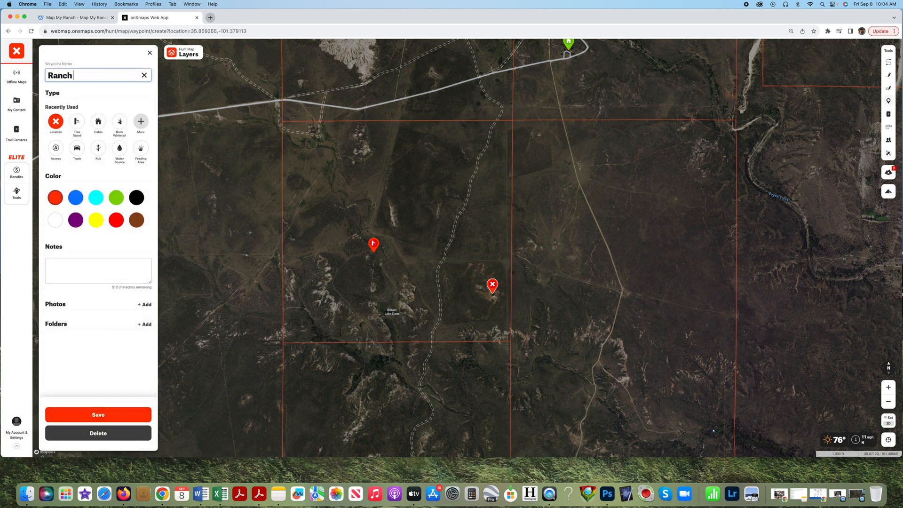
type("HQ")
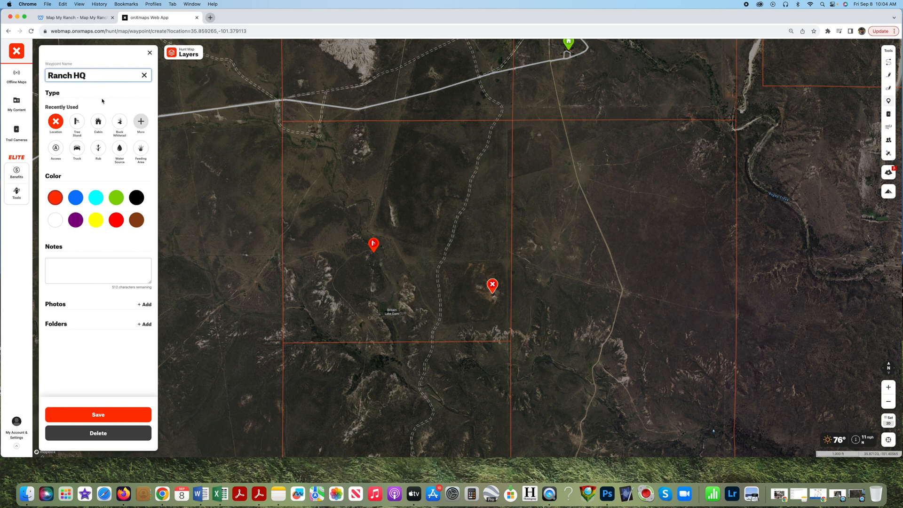
left_click(98, 121)
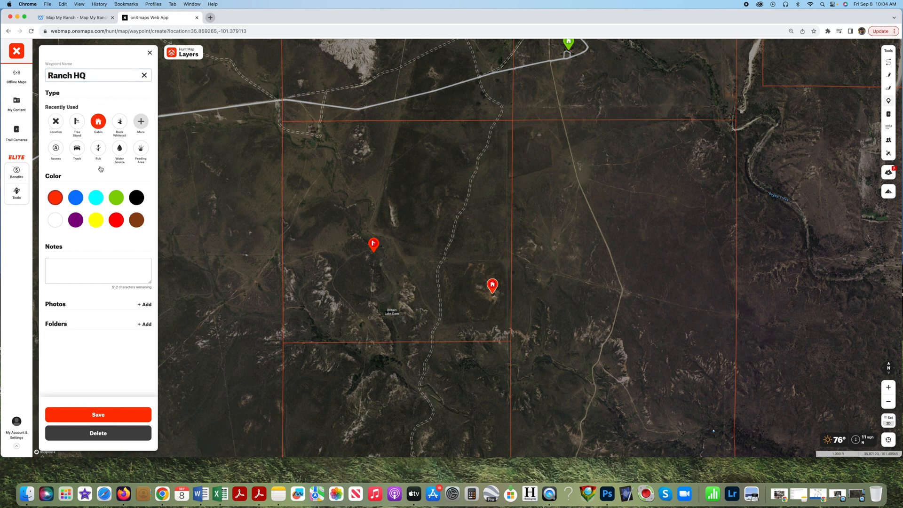
left_click(96, 220)
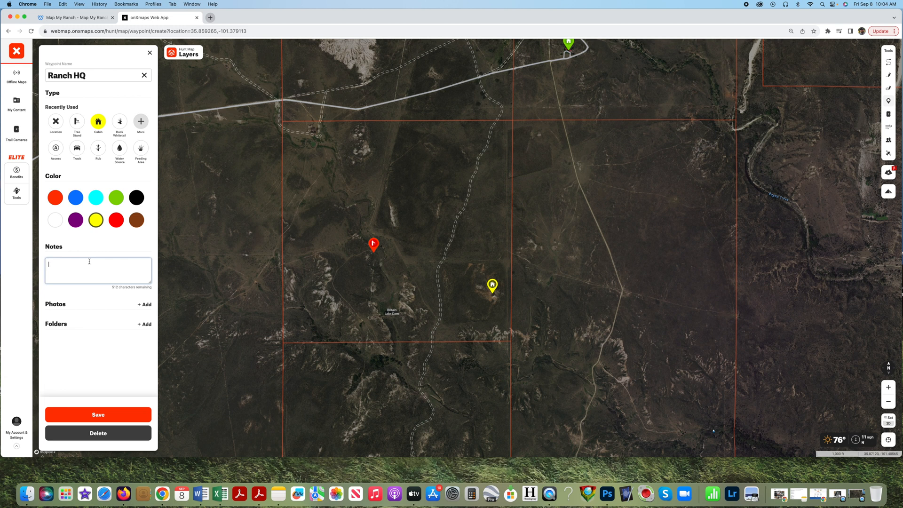
type("Ranch HQ")
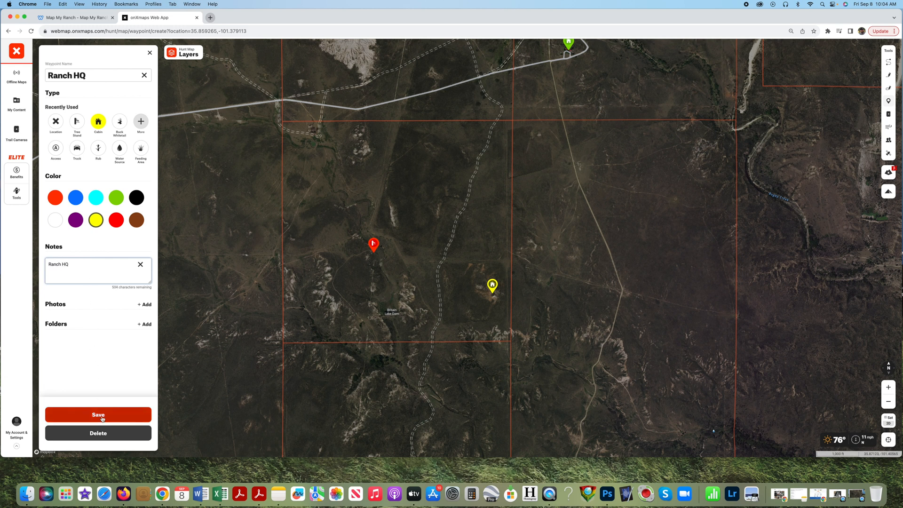
left_click(98, 415)
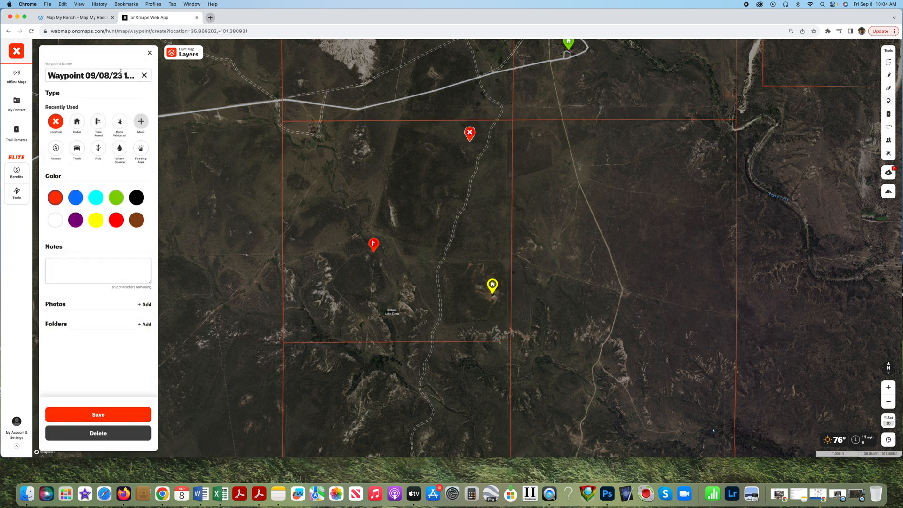
Save the new waypoint as Jane's Stand, Tree Stand type, with note 'Jane's Stand'
left_click(93, 75)
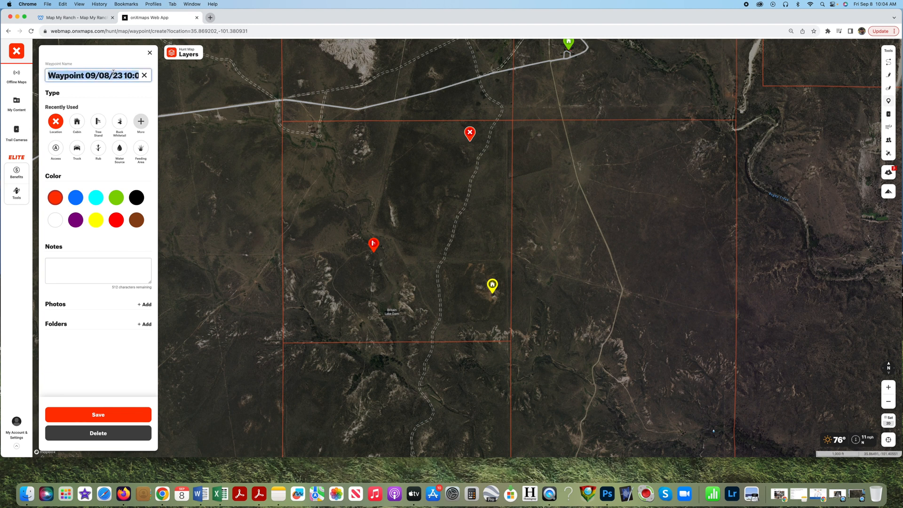
type("Jane's Stand")
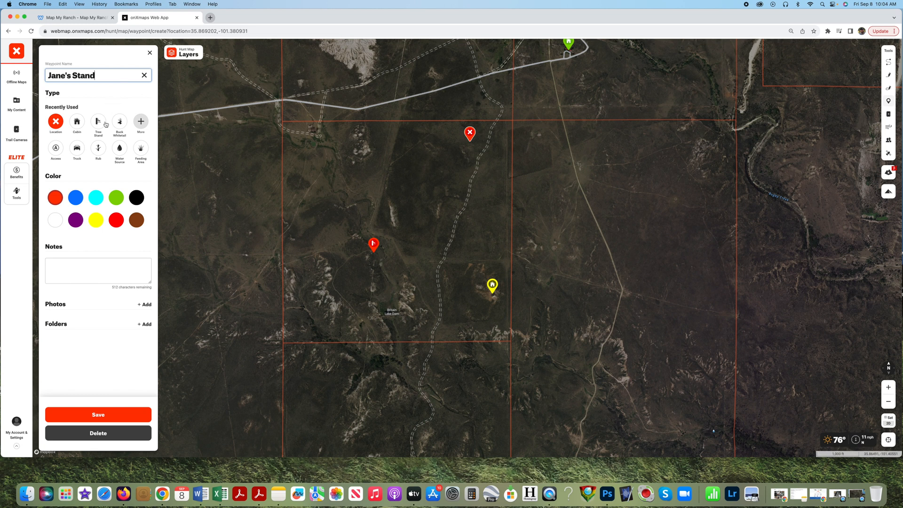
left_click(97, 122)
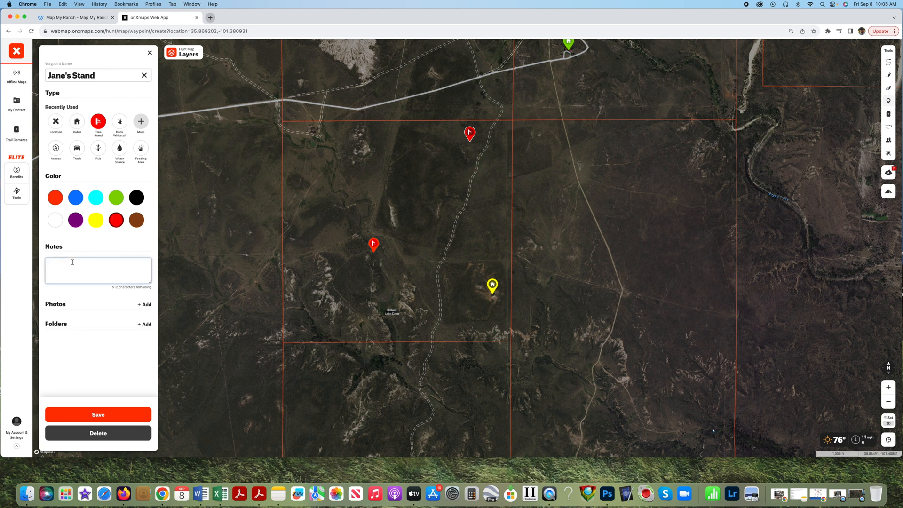
type("Jane's St")
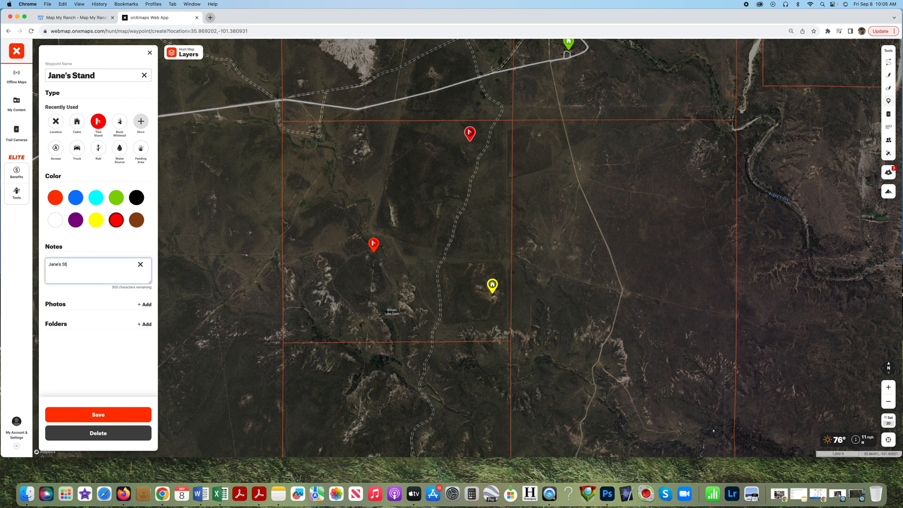
type("and")
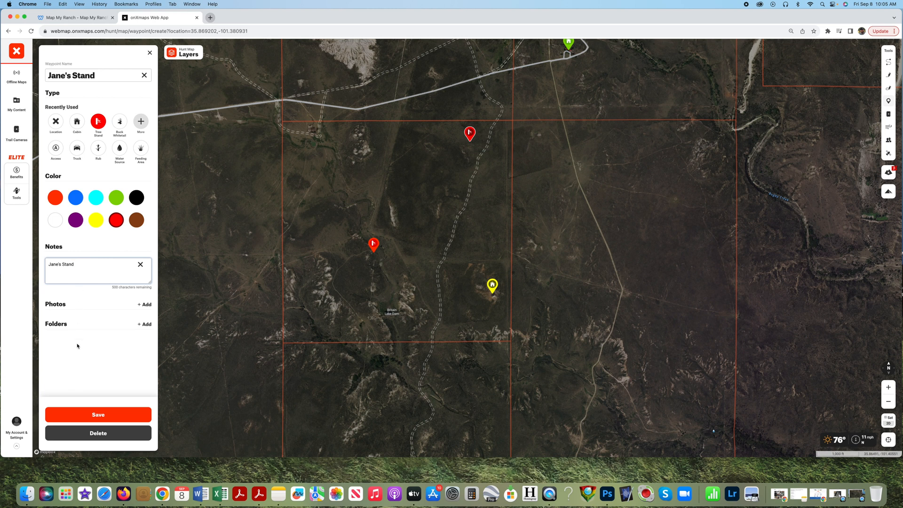
left_click(98, 413)
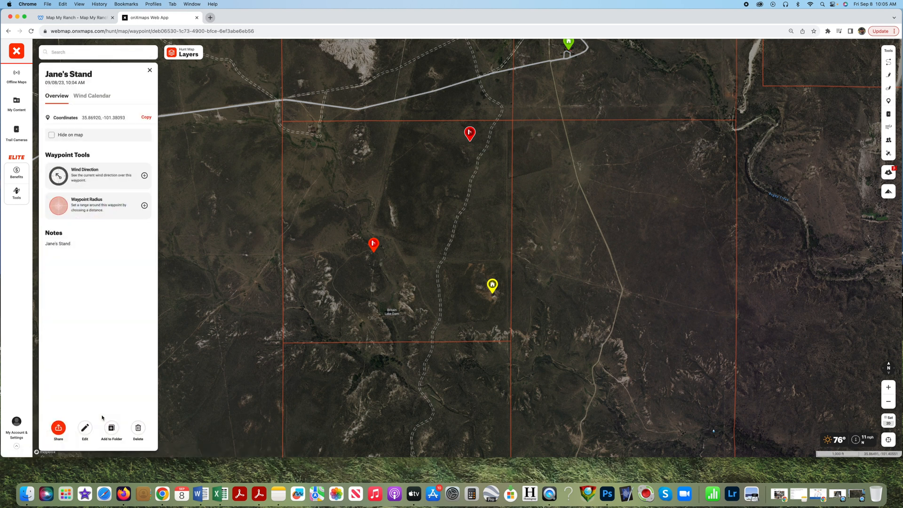
mouse_move(112, 427)
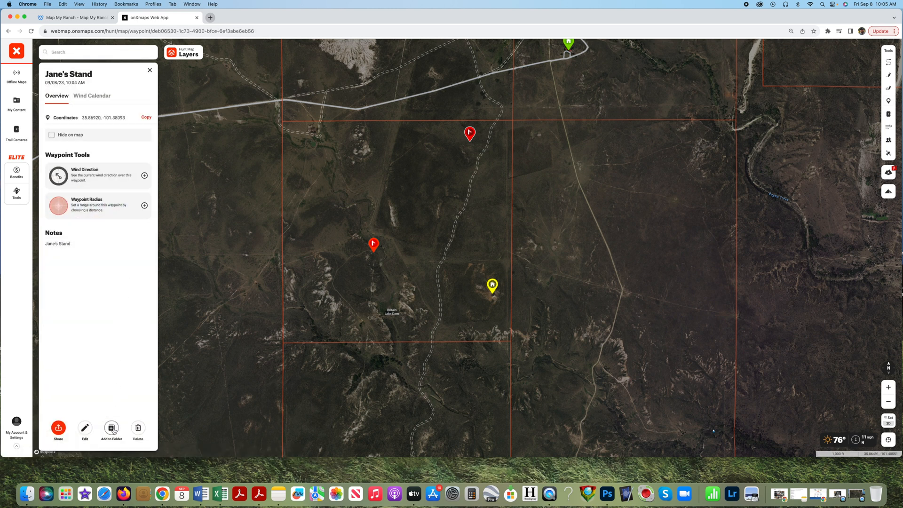
Select all four waypoints, including Ranch HQ, for adding to a folder
left_click(112, 428)
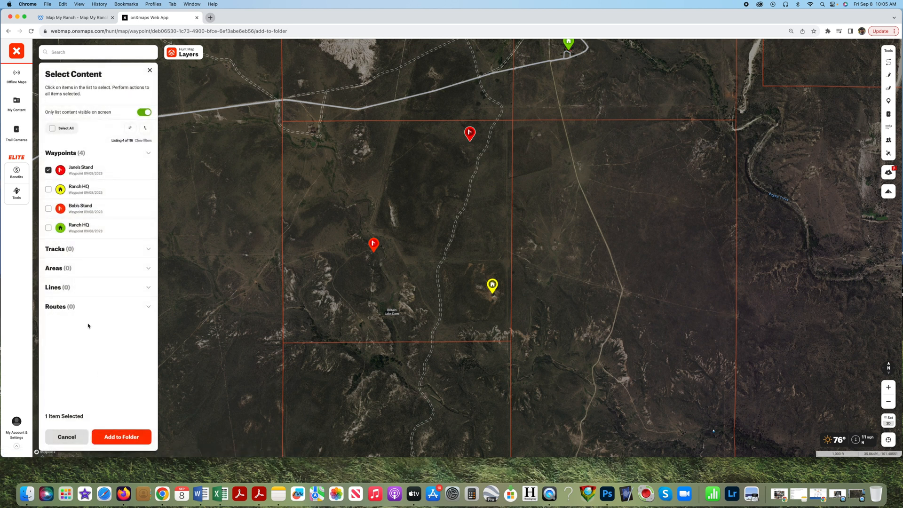
left_click(48, 189)
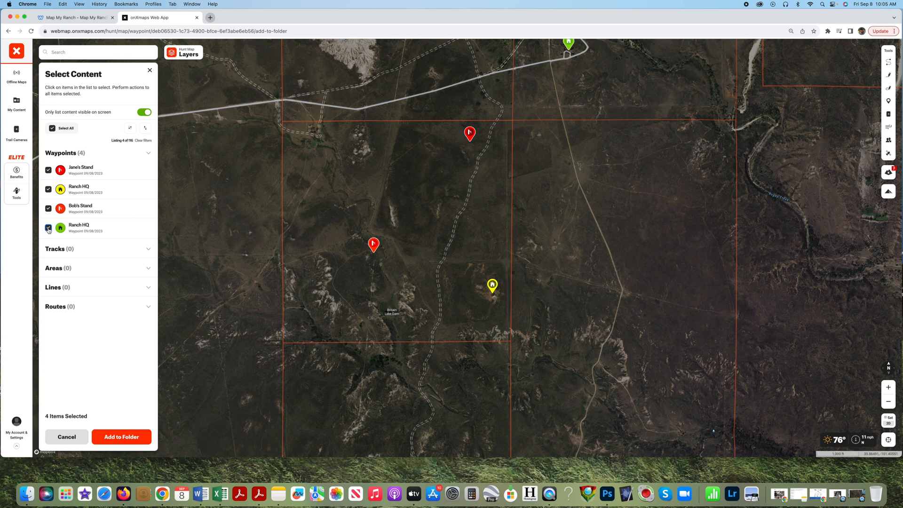
left_click(48, 226)
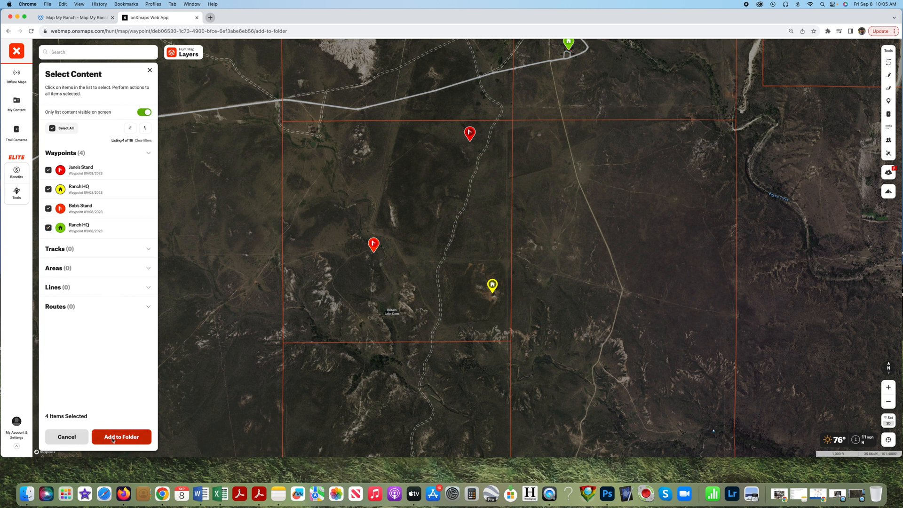
left_click(122, 437)
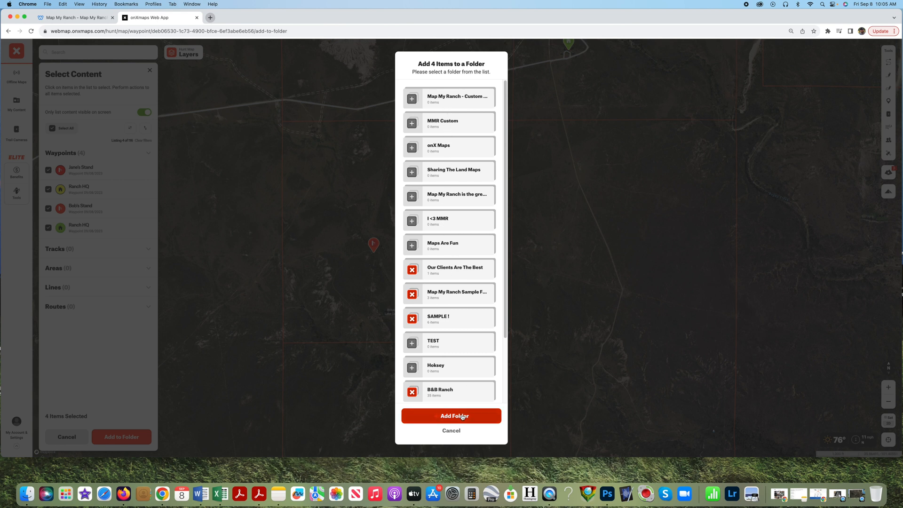
Create and save a new folder named 'Map My Ranch Sample' holding the four waypoints
left_click(450, 415)
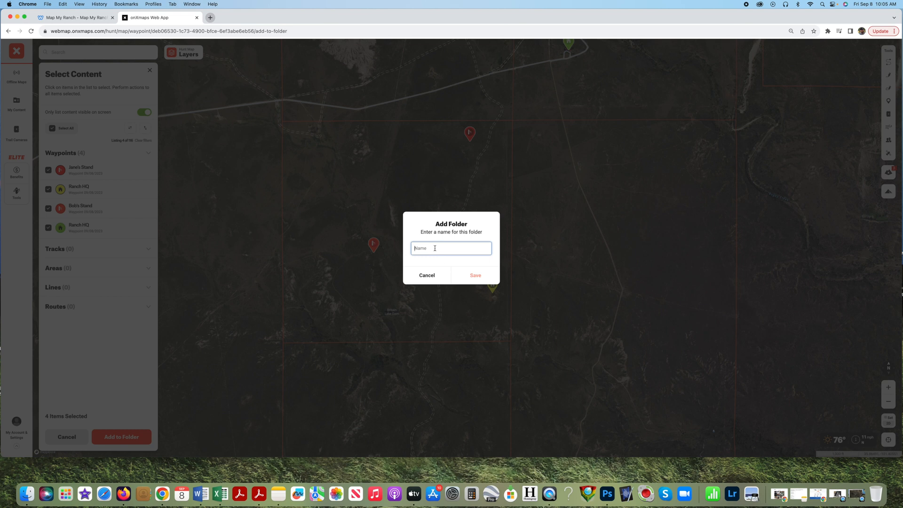
type("Map My")
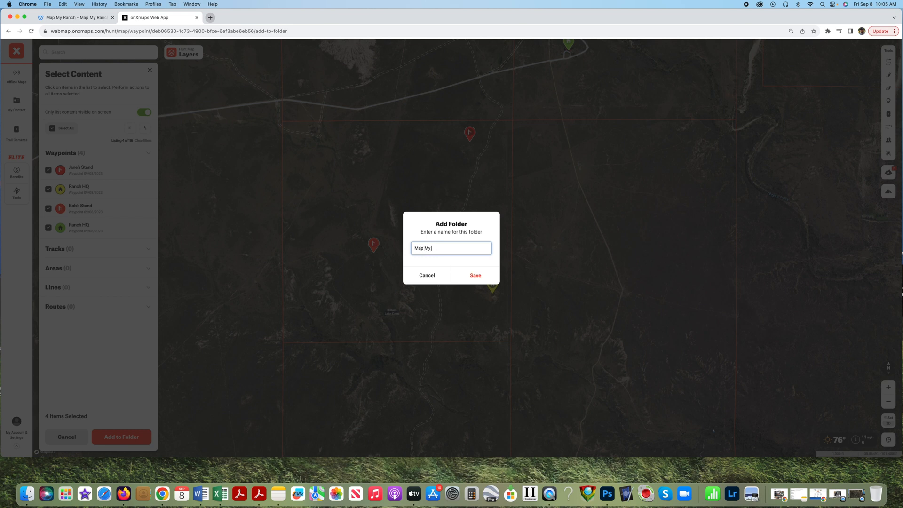
type("Ranch Sam")
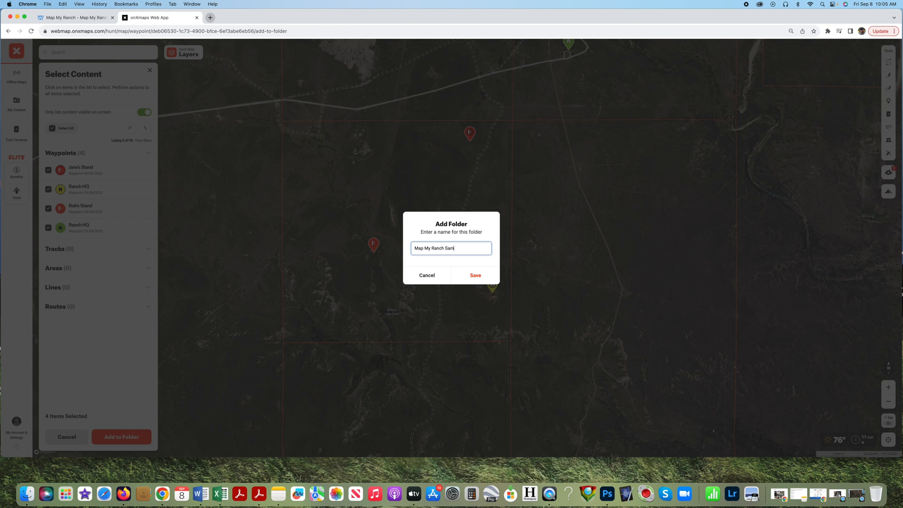
type("ple")
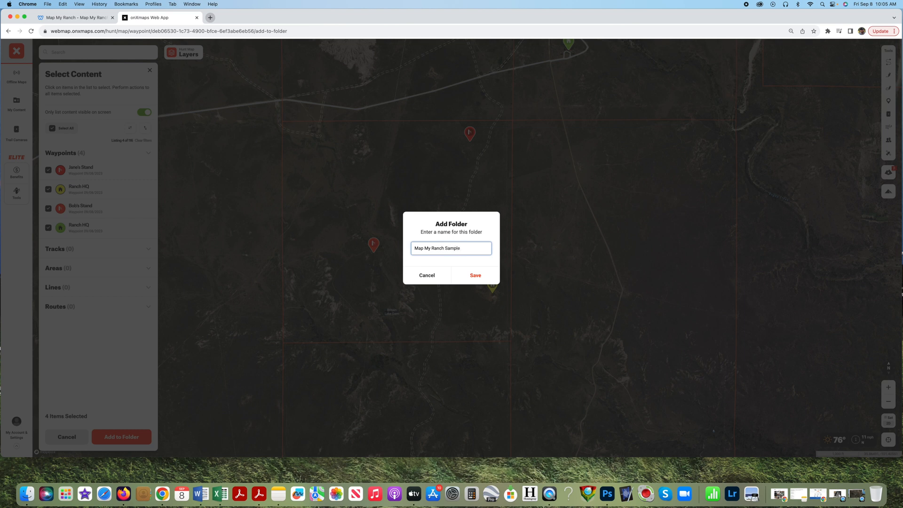
left_click(475, 276)
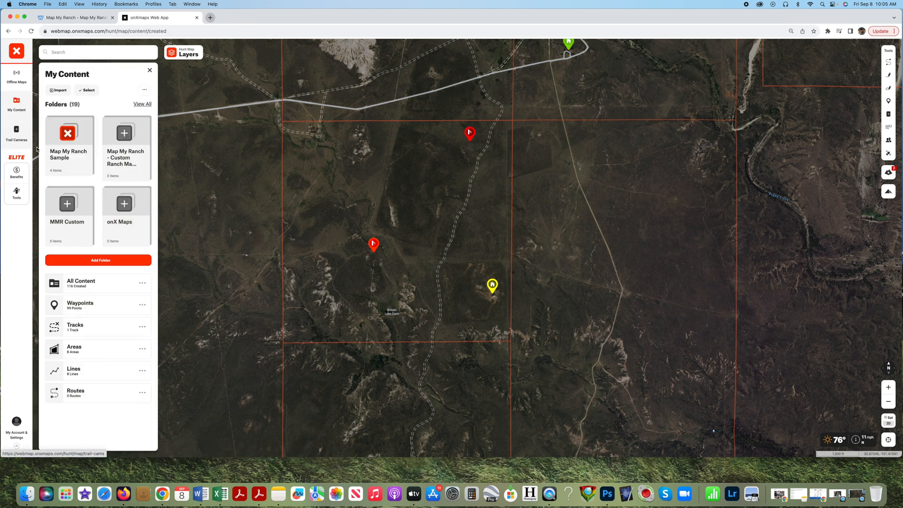
Share the Map My Ranch Sample folder and copy its view-only link
left_click(69, 138)
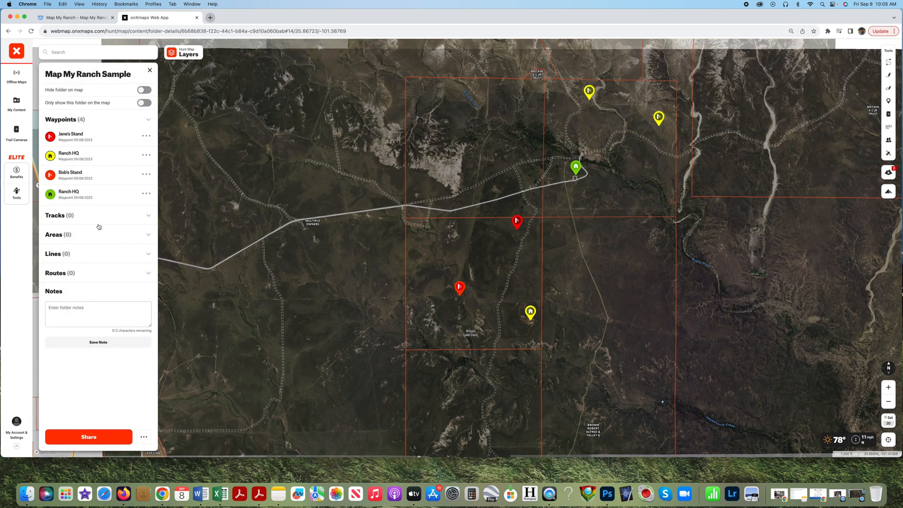
left_click(88, 436)
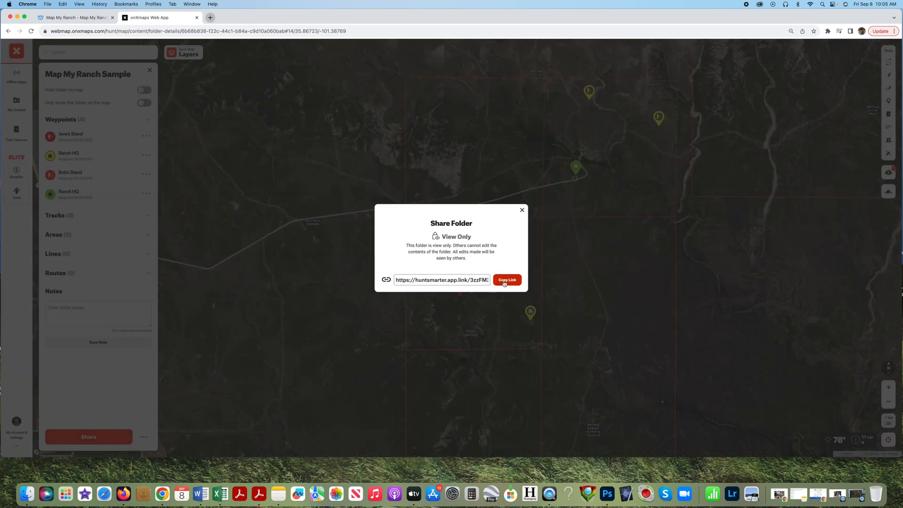
left_click(521, 210)
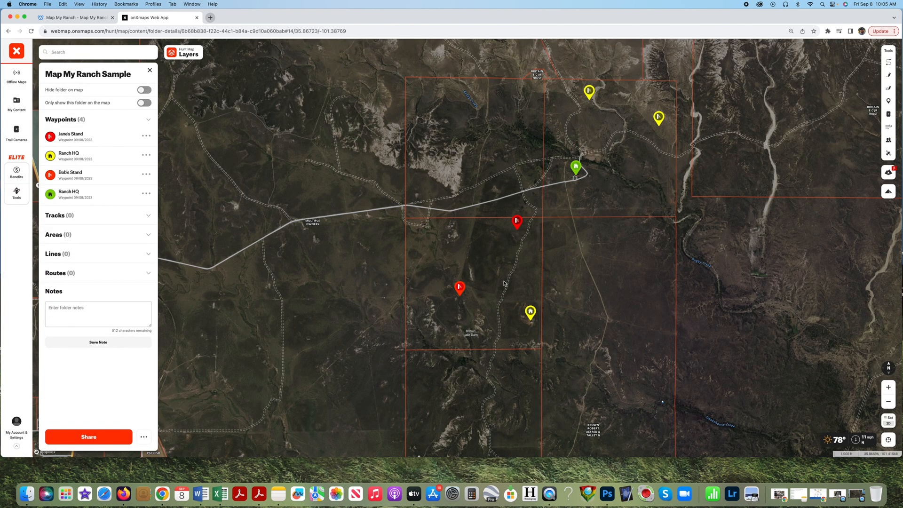